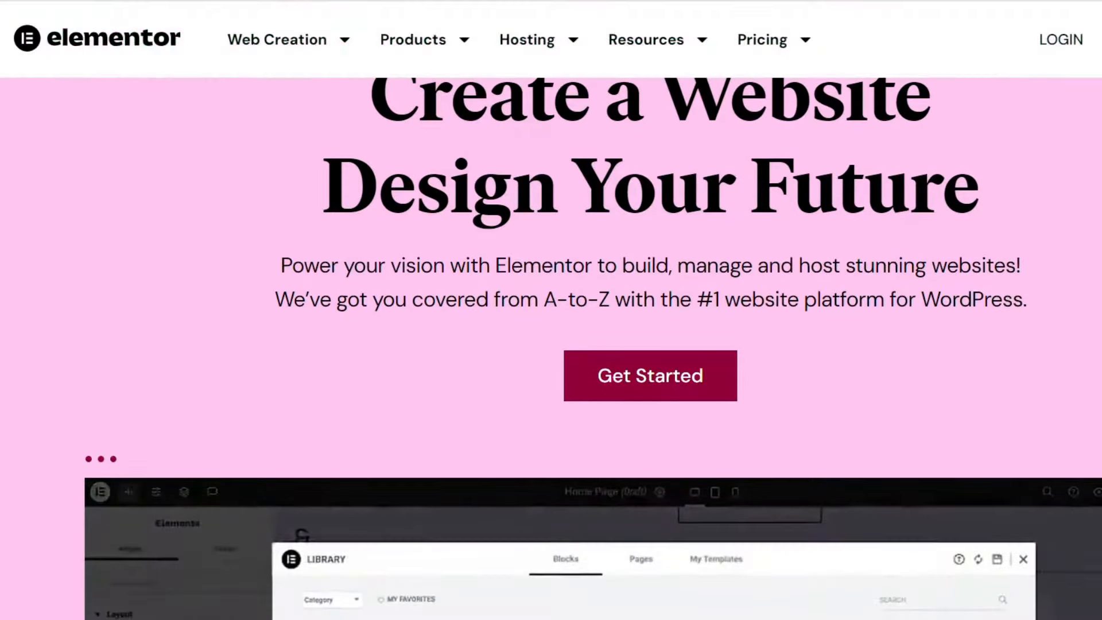
- Scroll the homepage past Get Started to the embedded editor demo video showing a template block inserted
{"action": "scroll", "scroll_direction": "down", "scroll_amount": 3}
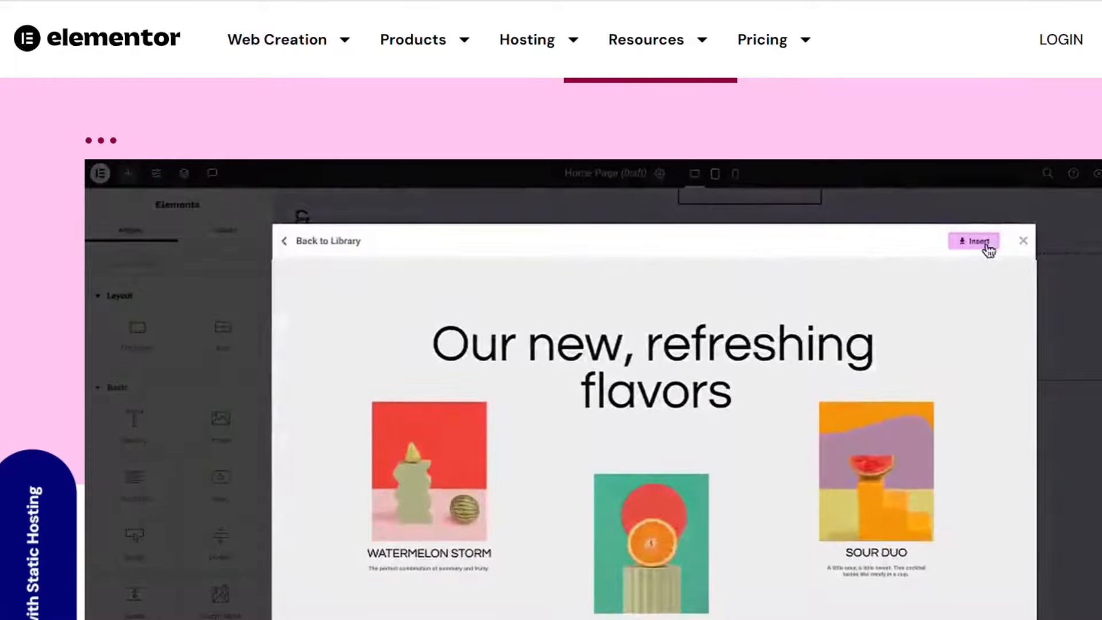
{"action": "left_click", "coordinate": [972, 241]}
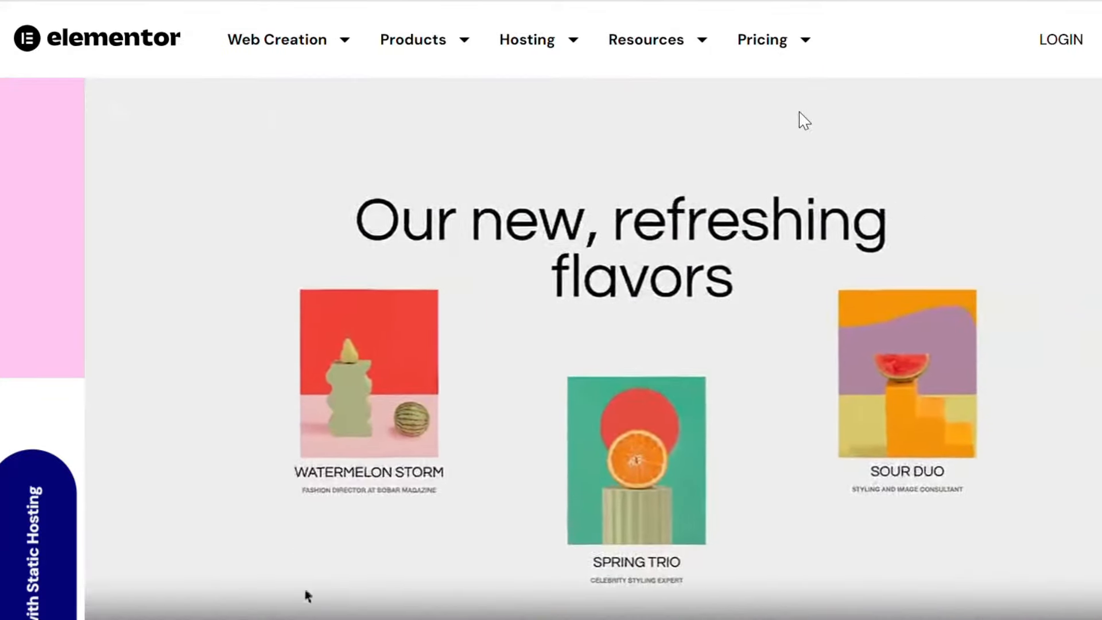
{"action": "left_click", "coordinate": [414, 39]}
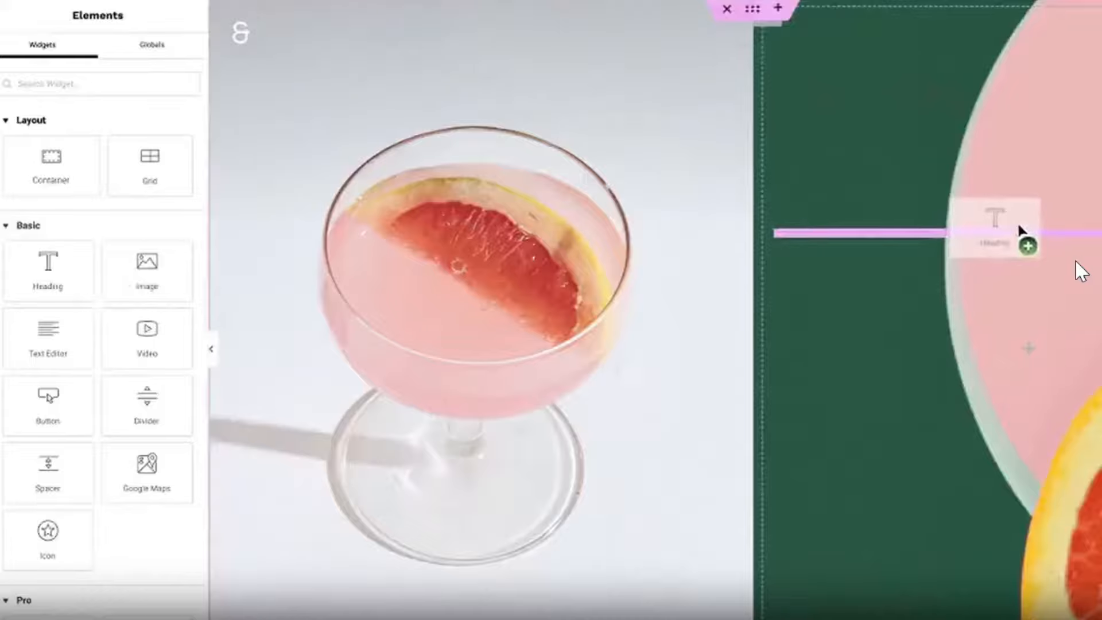
- Navigate to the widgets page and scroll to the Basic Widgets grid with Heading, Image, Video and Star Rating
{"action": "left_click", "coordinate": [1026, 232]}
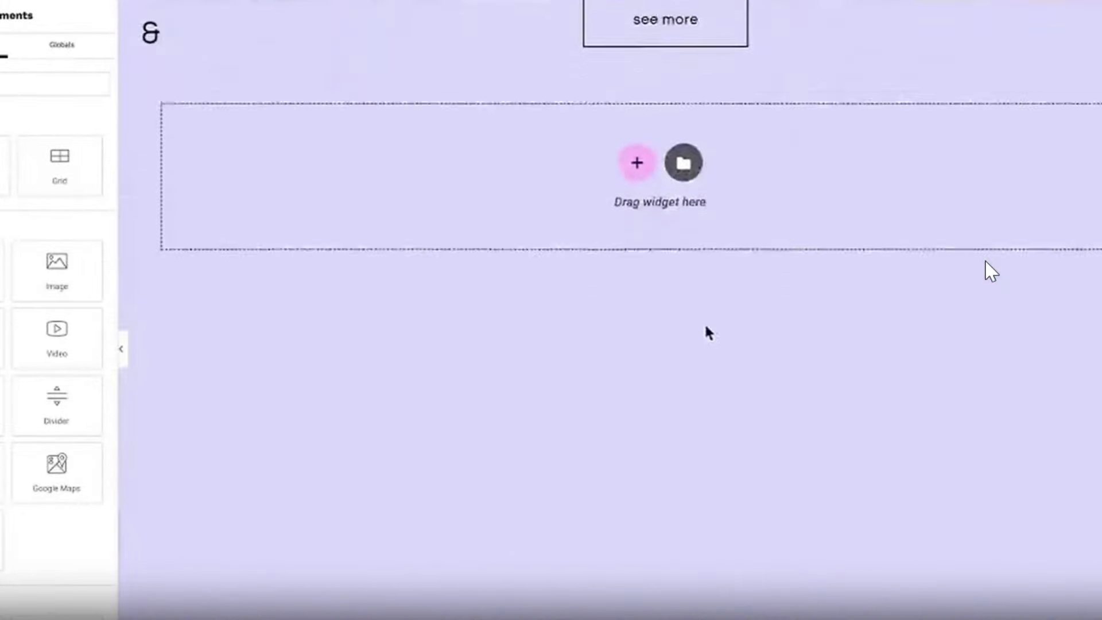
{"action": "left_click", "coordinate": [682, 161]}
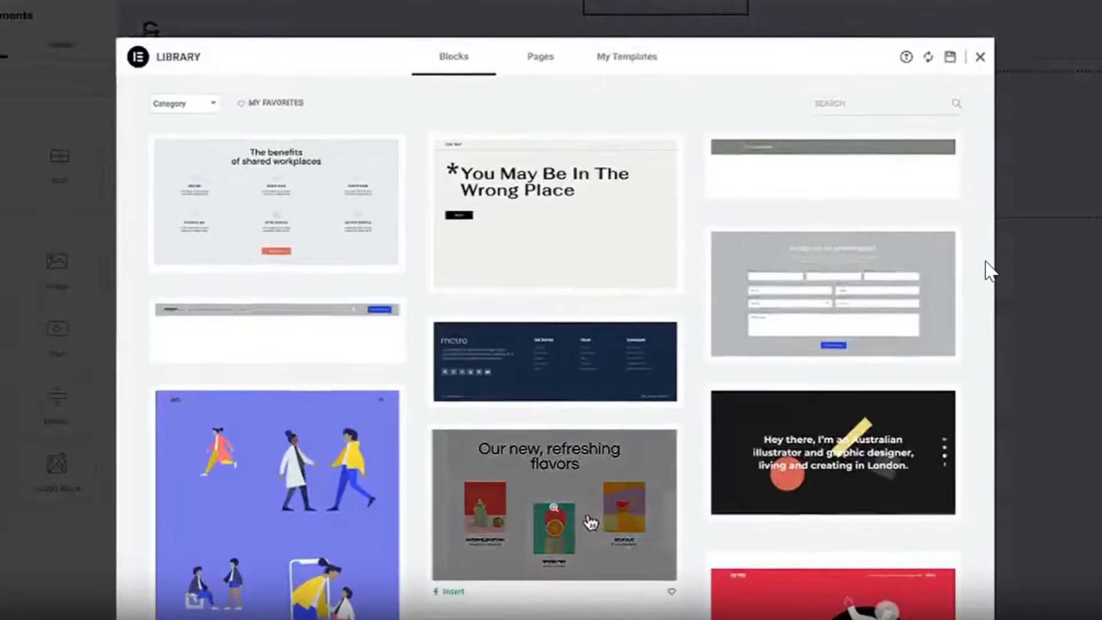
{"action": "left_click", "coordinate": [979, 57]}
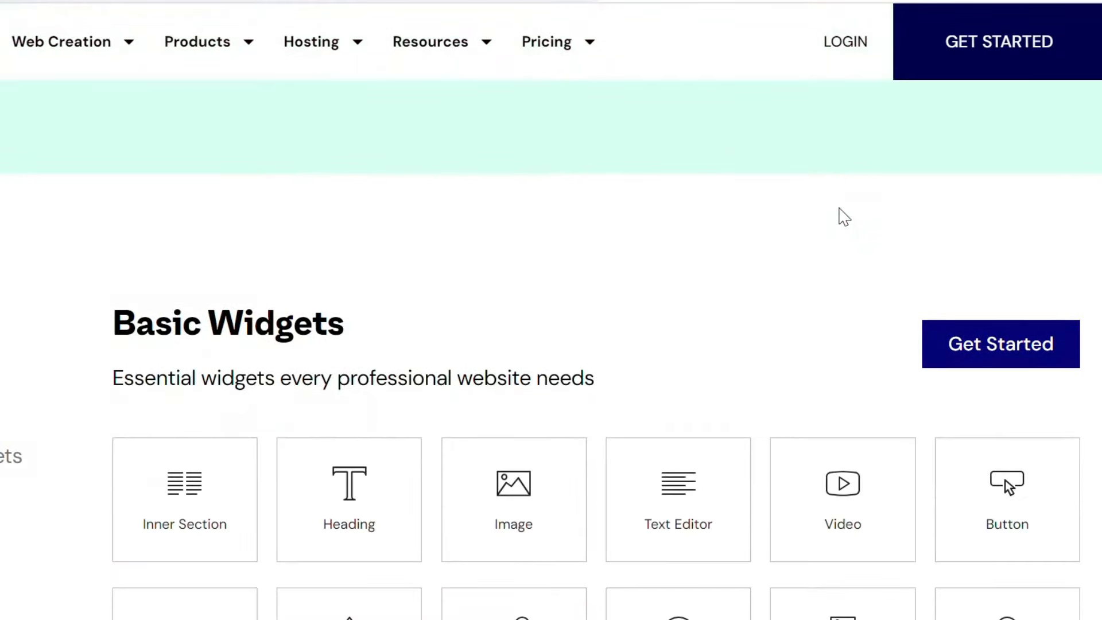
{"action": "scroll", "scroll_direction": "down", "scroll_amount": 3}
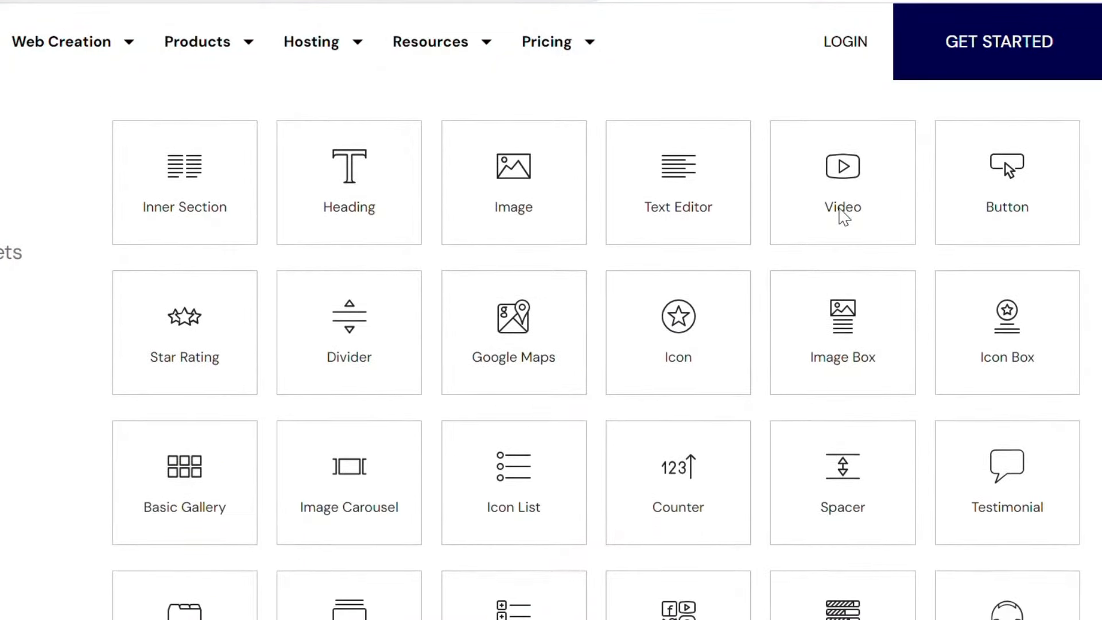